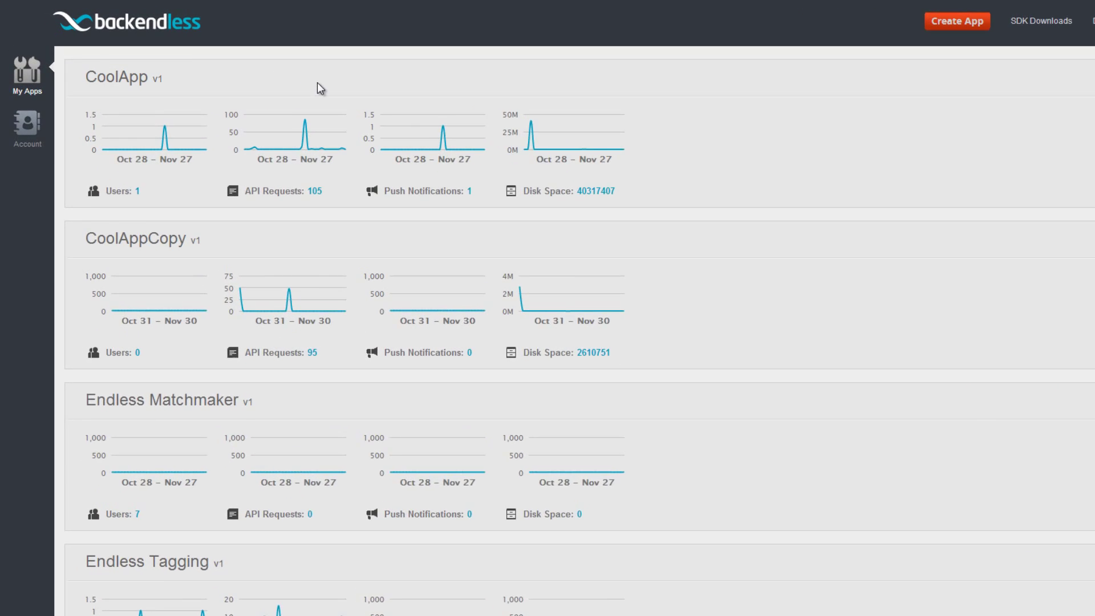
Open CoolApp's Manage settings and scroll to the Development Team section.
{"action": "left_click", "coordinate": [116, 77]}
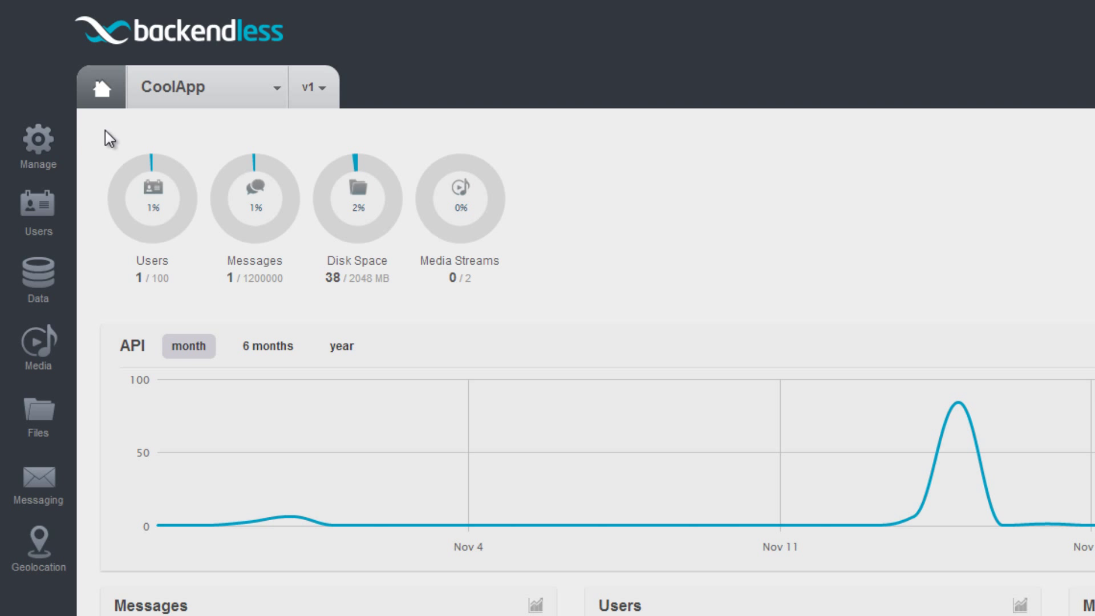
{"action": "left_click", "coordinate": [37, 143]}
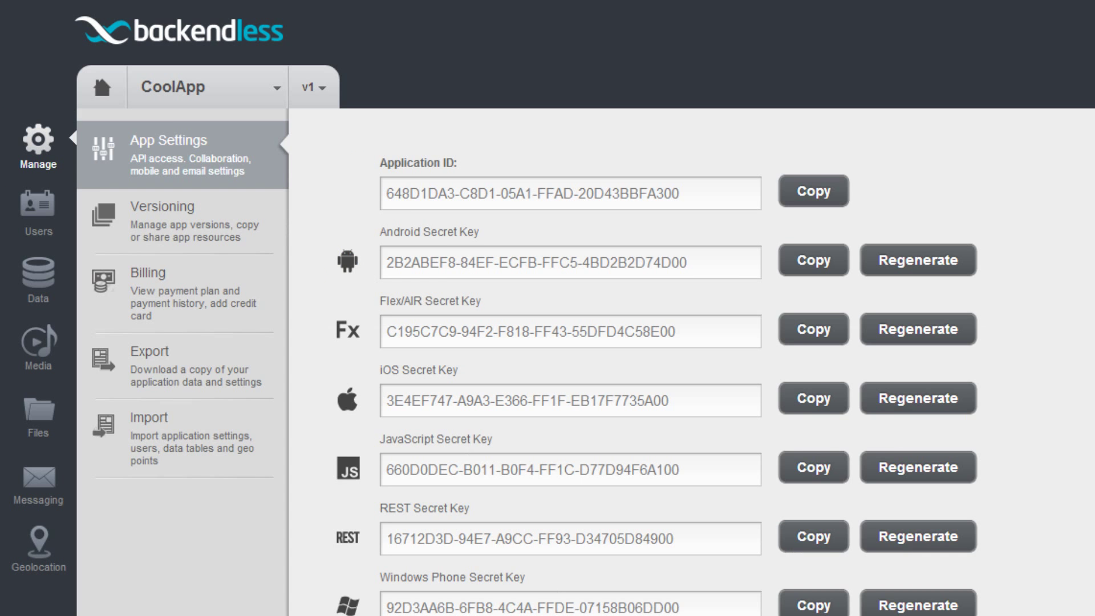
{"action": "scroll", "scroll_direction": "down", "scroll_amount": 3}
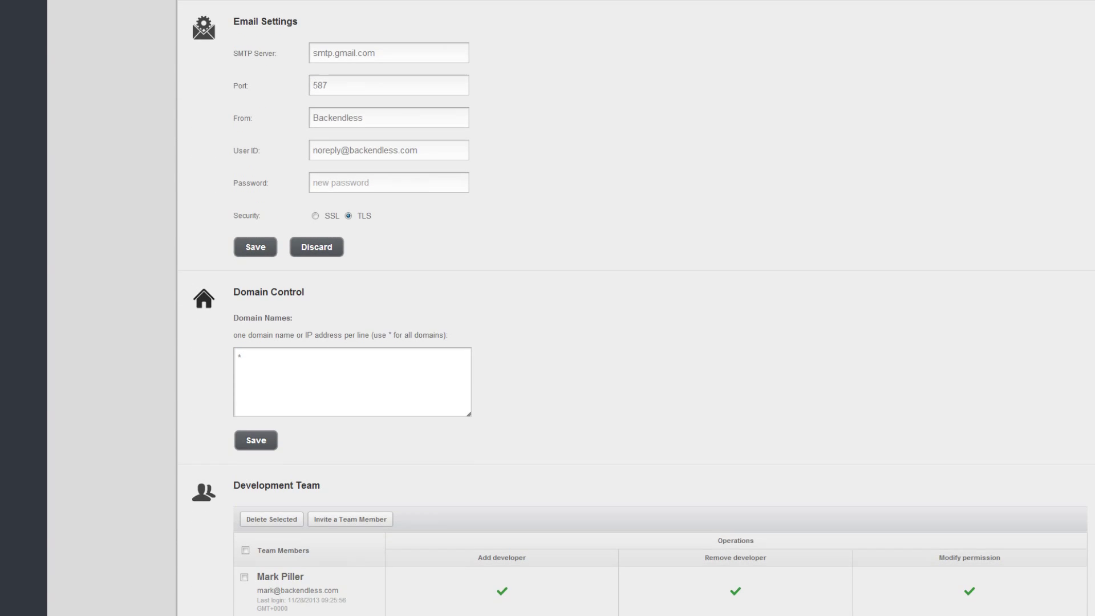
Send a team invite to the developer's mail.com address and open the invitation link.
{"action": "scroll", "scroll_direction": "down", "scroll_amount": 3}
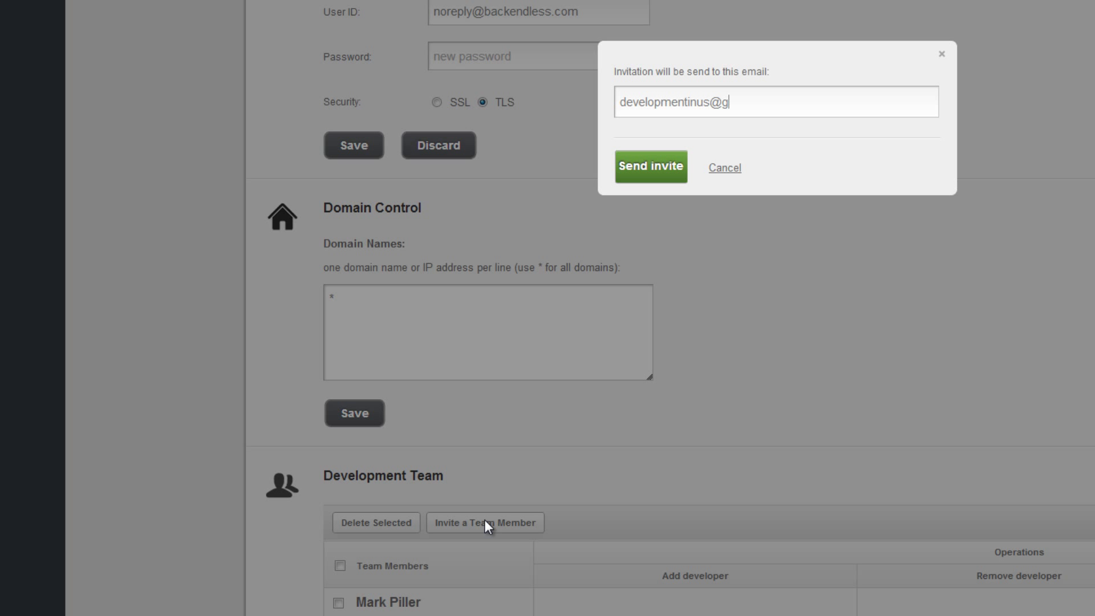
{"action": "type", "text": "mail.com"}
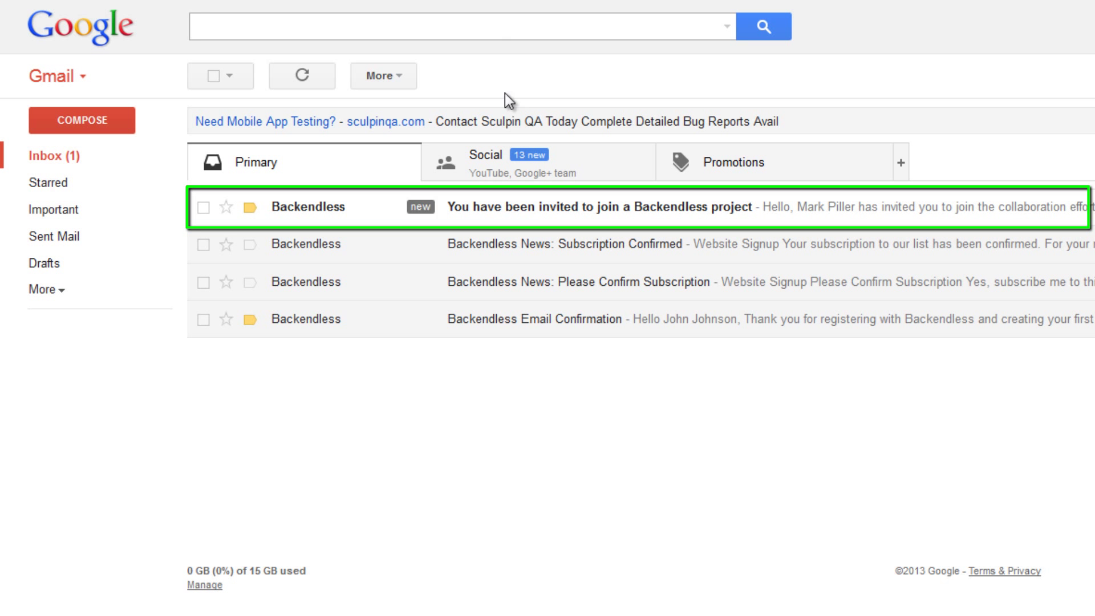
{"action": "left_click", "coordinate": [593, 207]}
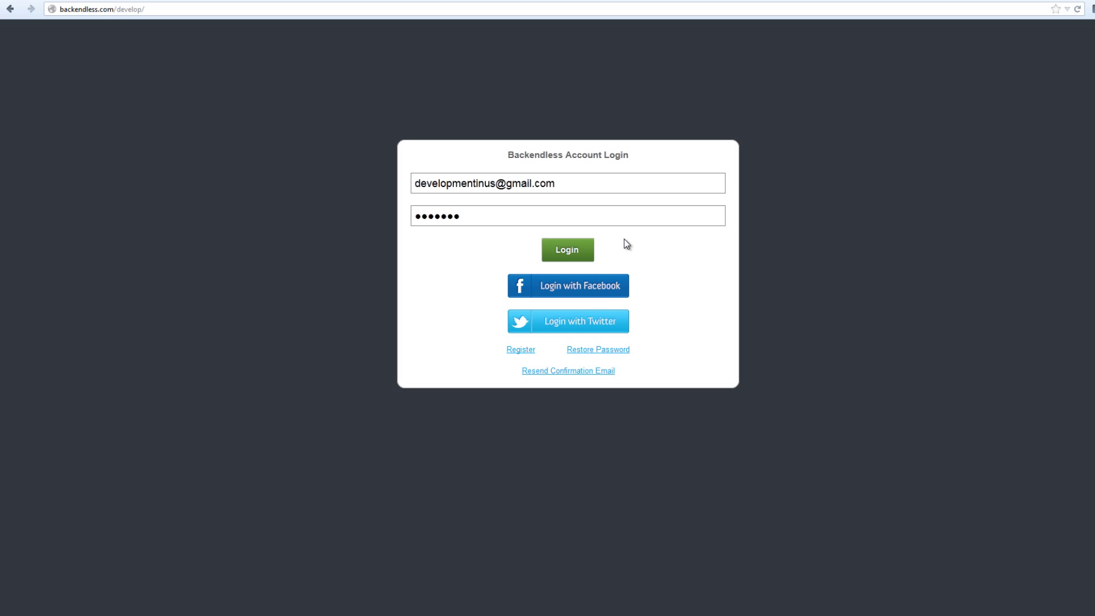
Log in to Backendless with the invited developer's account.
{"action": "left_click", "coordinate": [566, 249]}
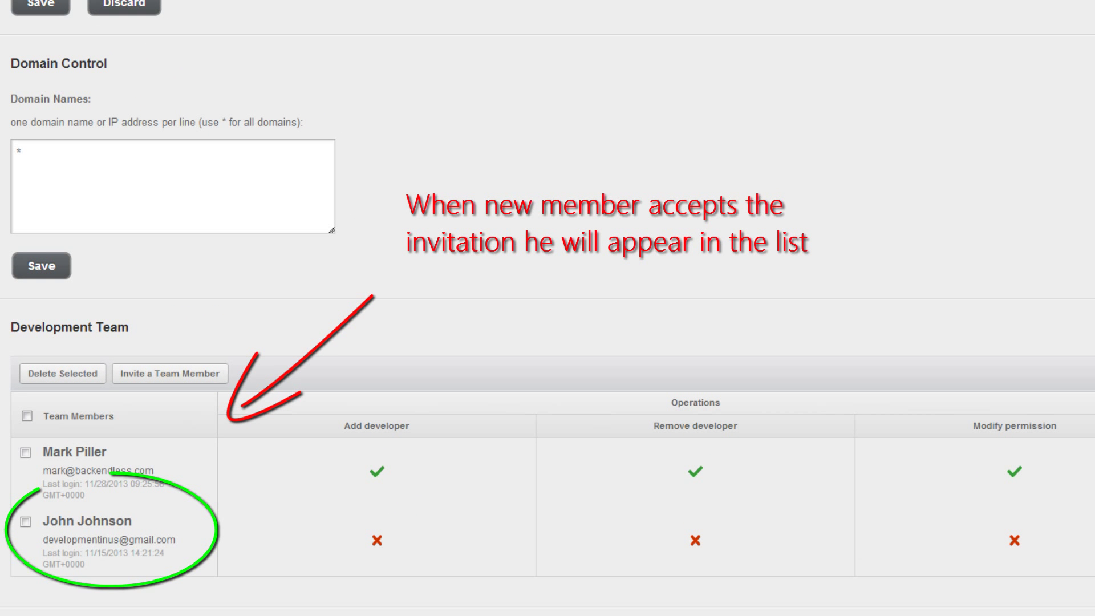
Select the invited developer in the team list and delete them.
{"action": "scroll", "scroll_direction": "down", "scroll_amount": 3}
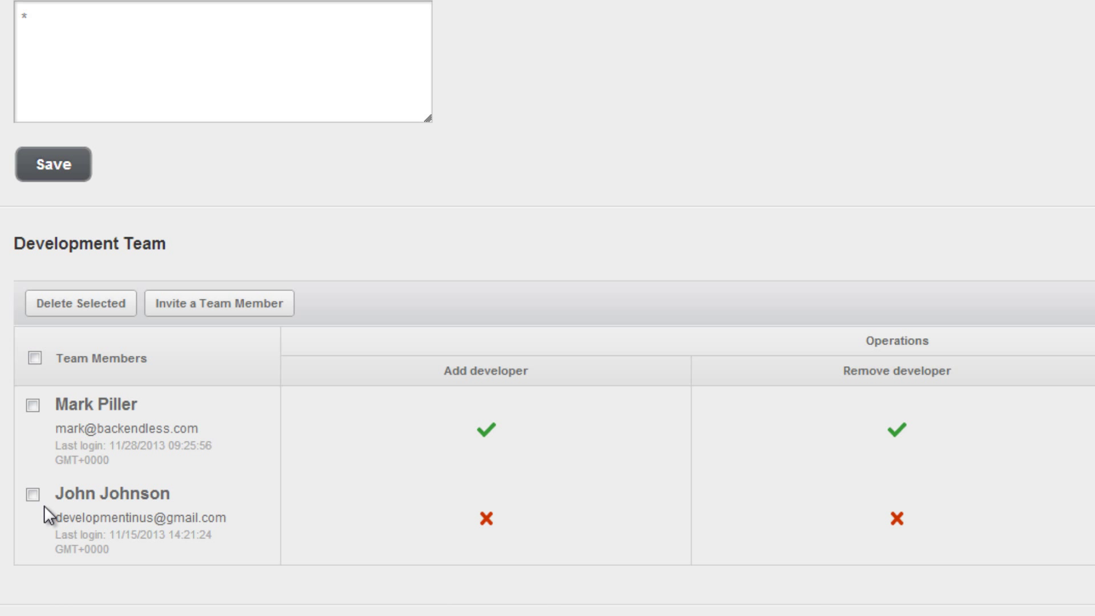
{"action": "left_click", "coordinate": [31, 494]}
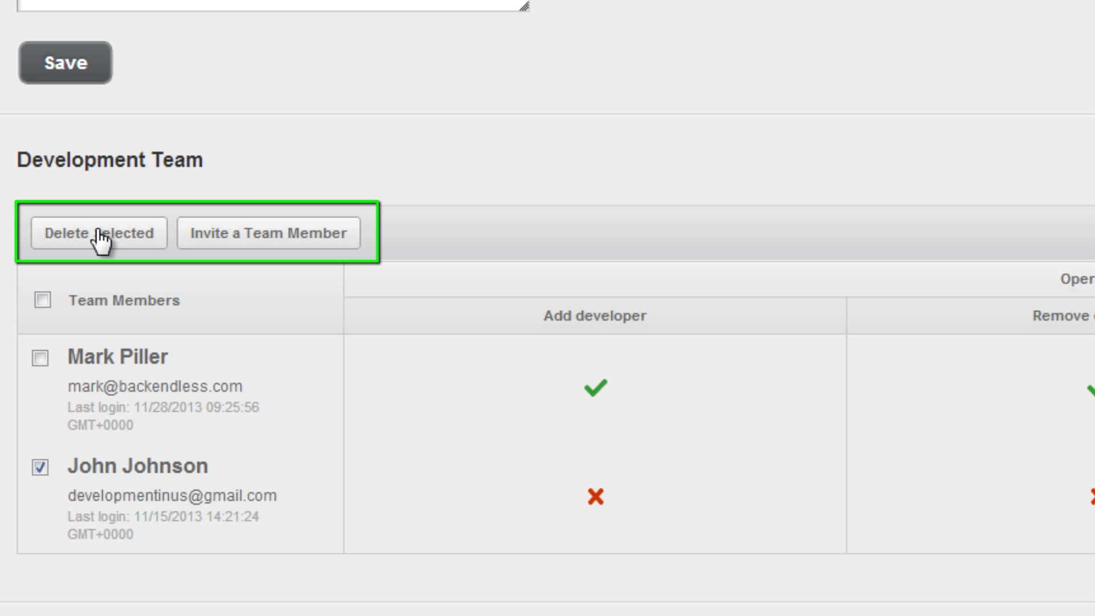
{"action": "left_click", "coordinate": [98, 233]}
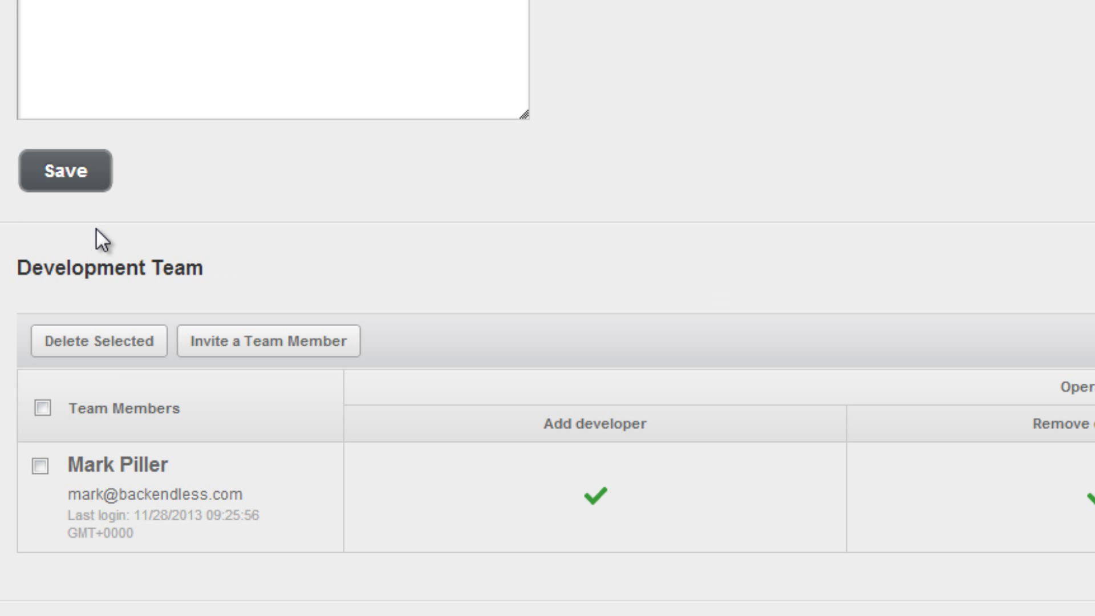